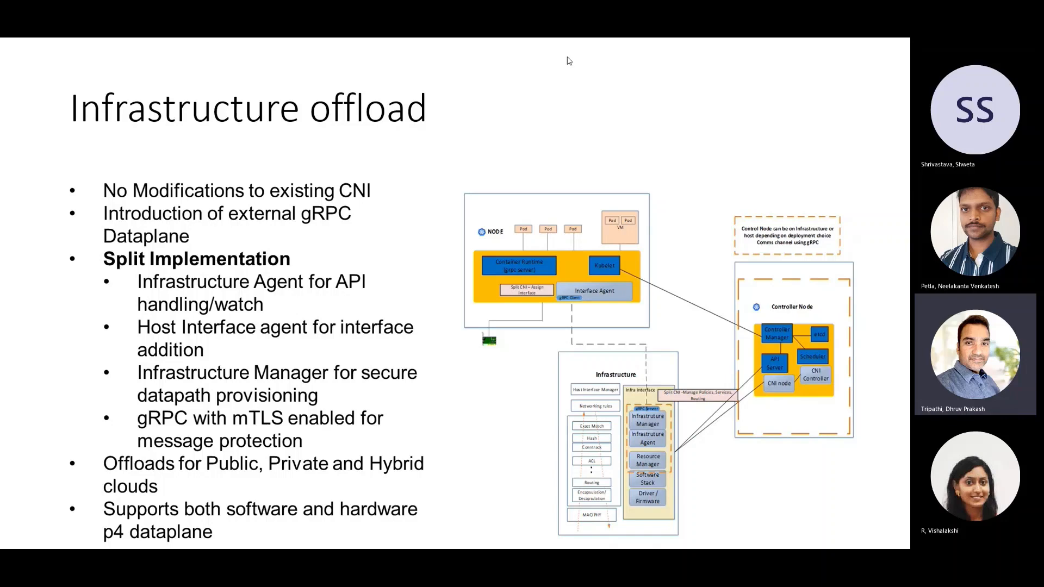
pyautogui.moveTo(406, 229)
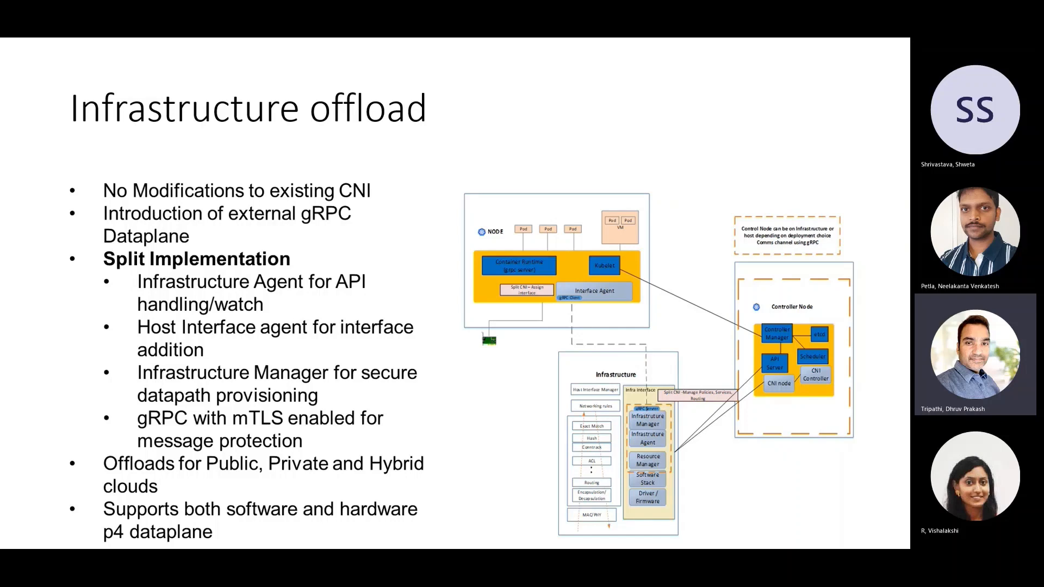
pyautogui.moveTo(558, 283)
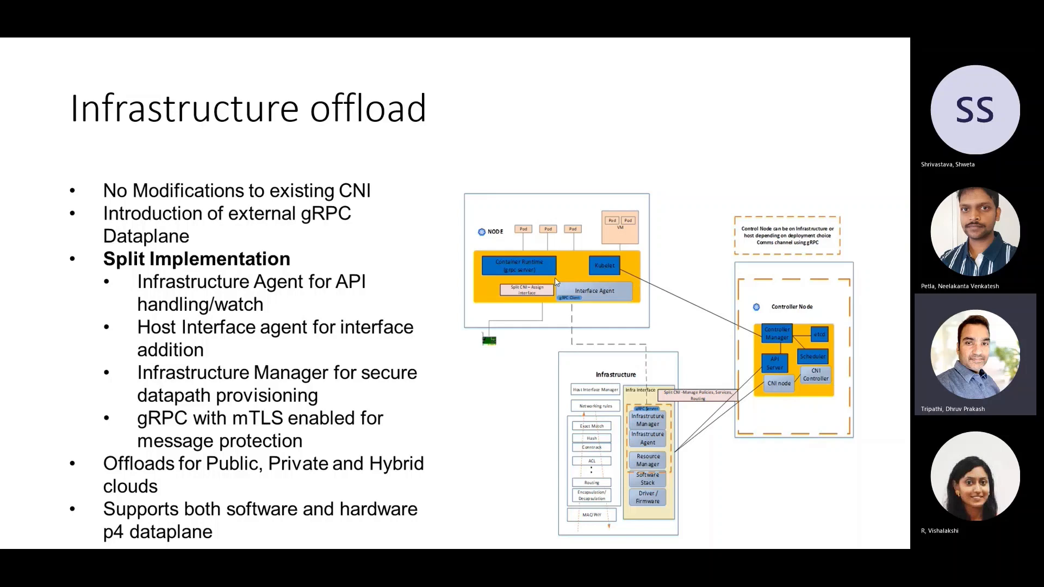
pyautogui.moveTo(634, 306)
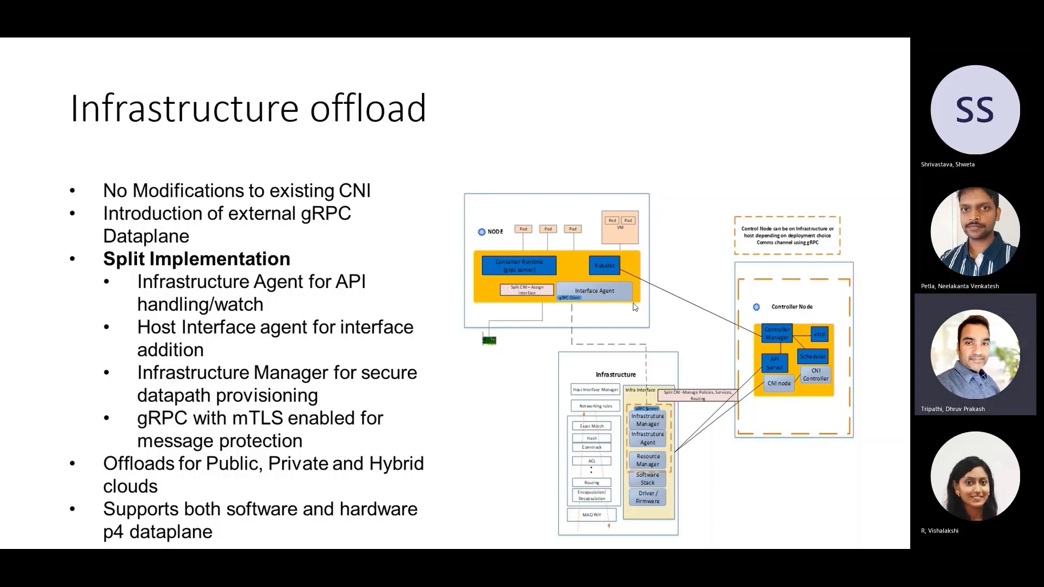
pyautogui.moveTo(725, 347)
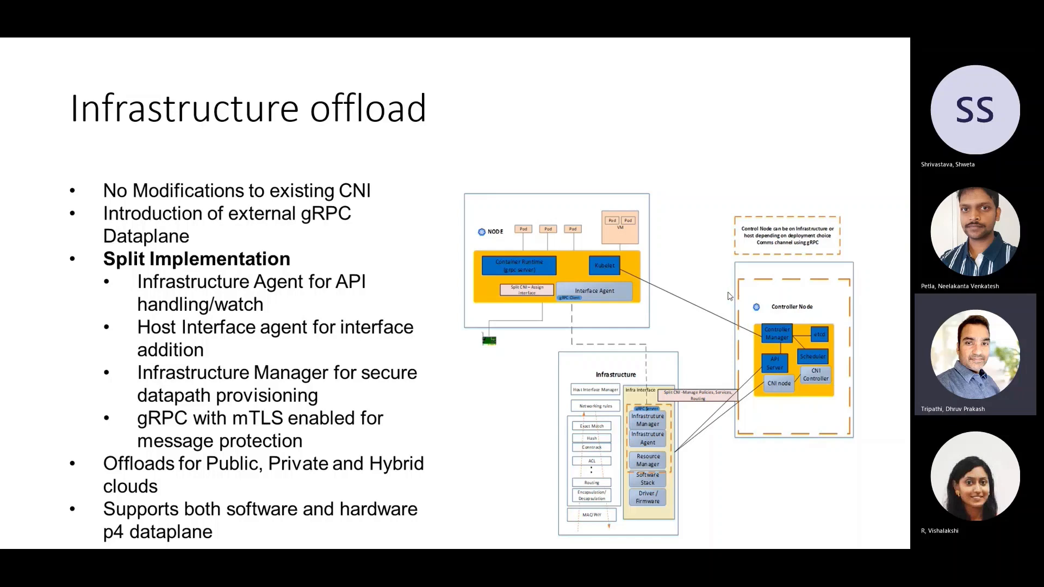
pyautogui.moveTo(681, 427)
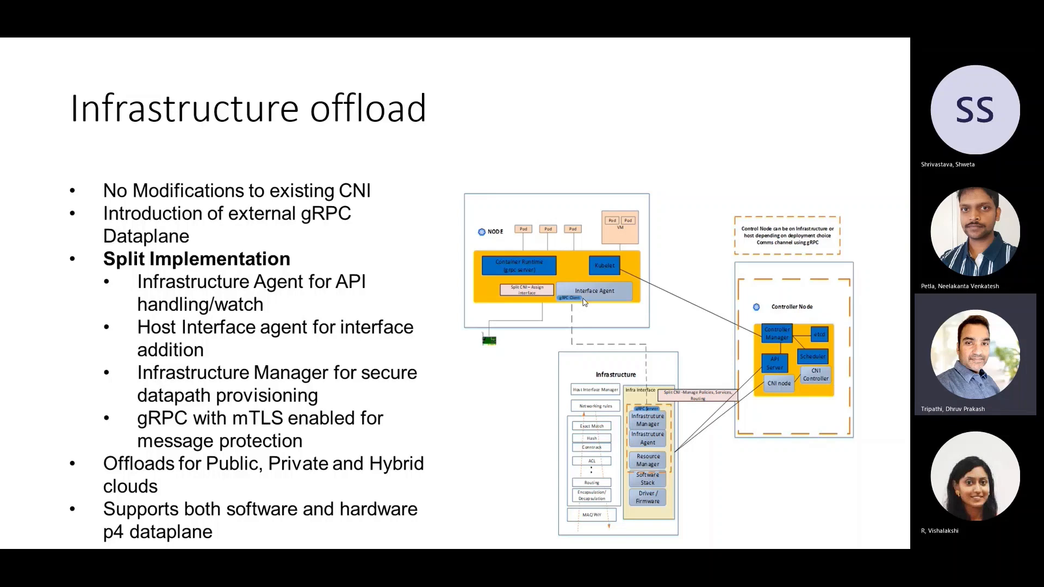
pyautogui.moveTo(654, 399)
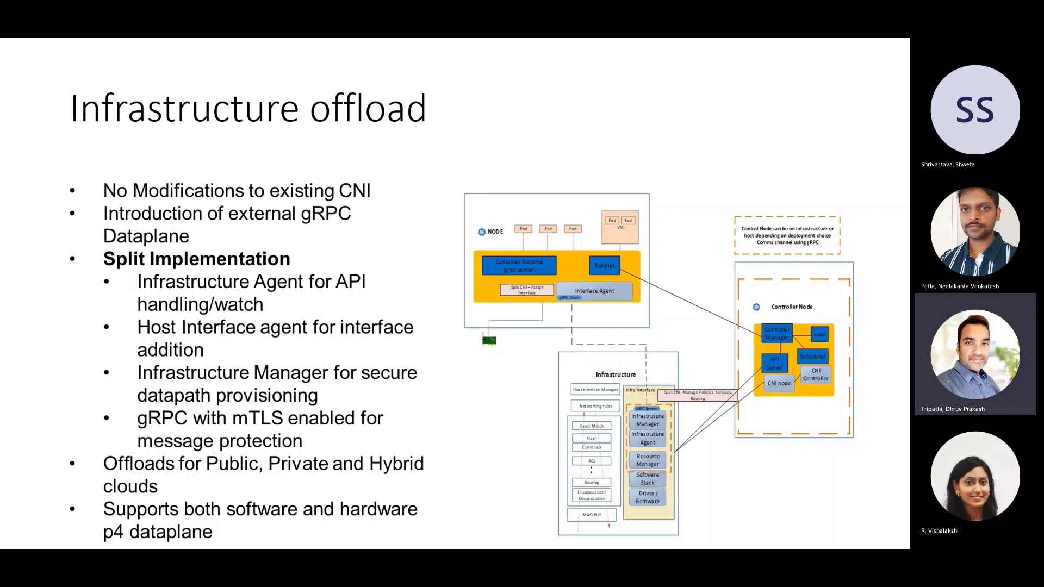
pyautogui.moveTo(776, 367)
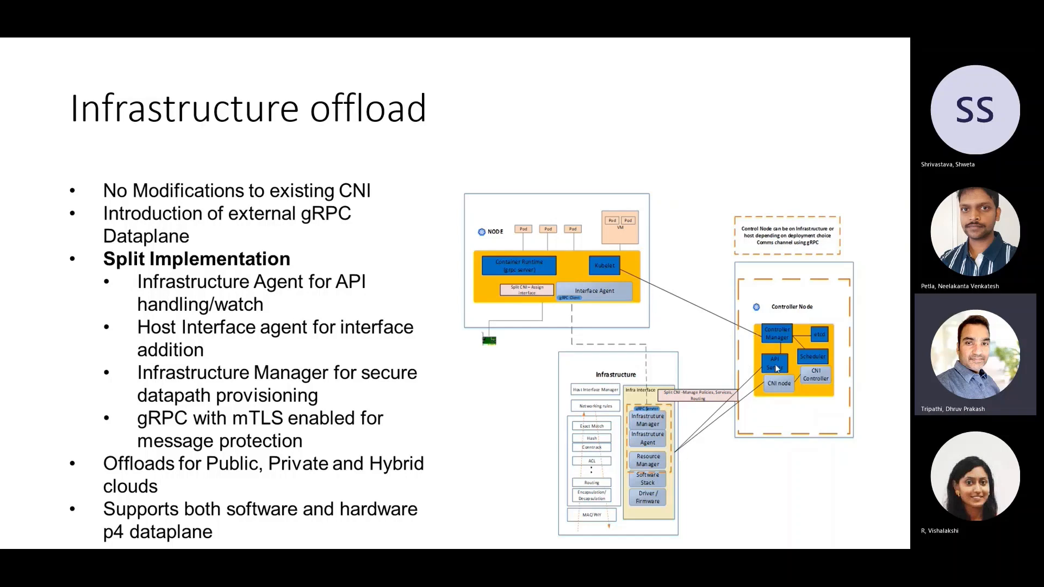
pyautogui.moveTo(738, 435)
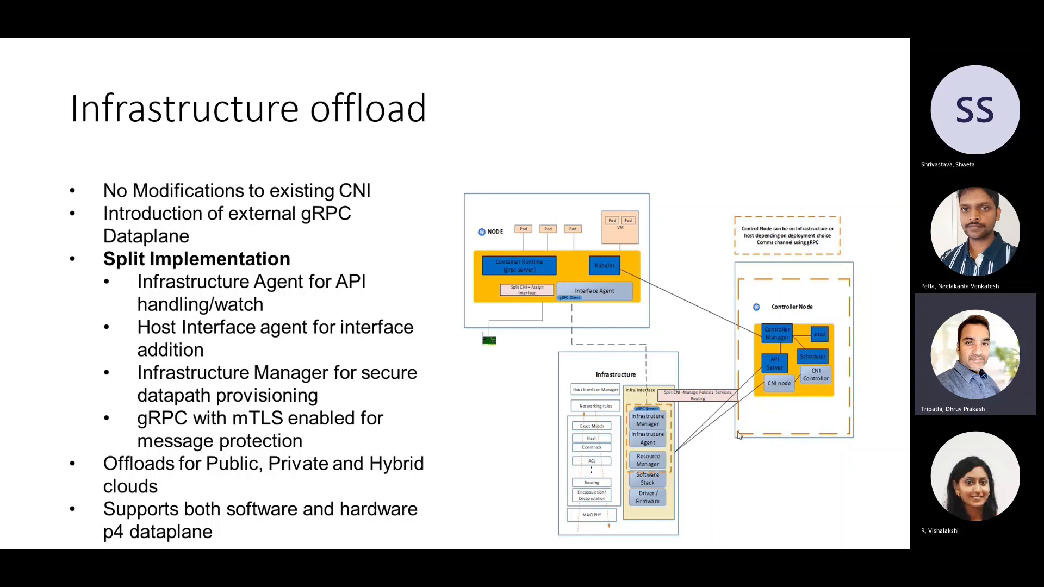
pyautogui.moveTo(729, 435)
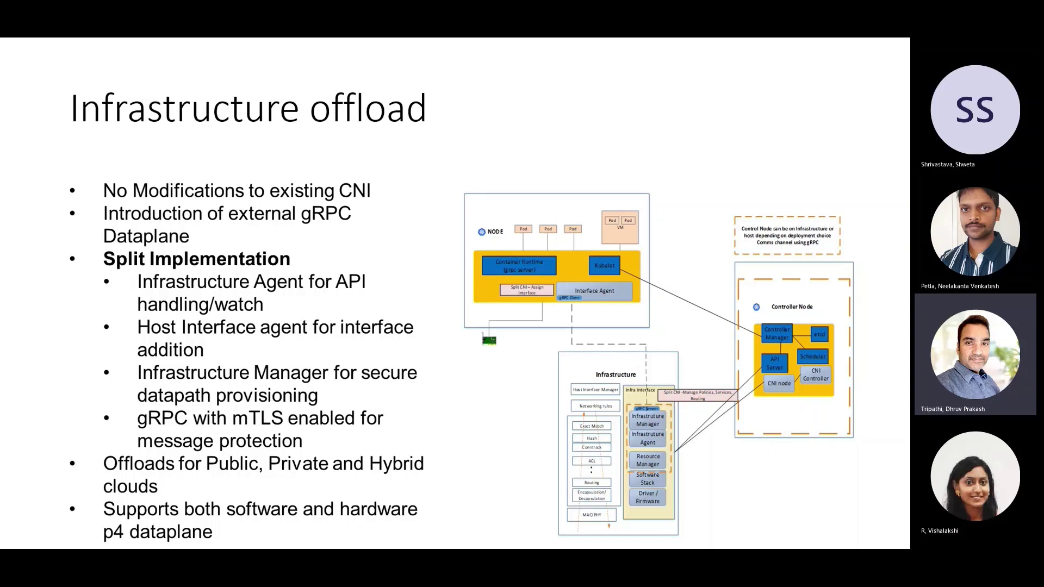
pyautogui.moveTo(680, 416)
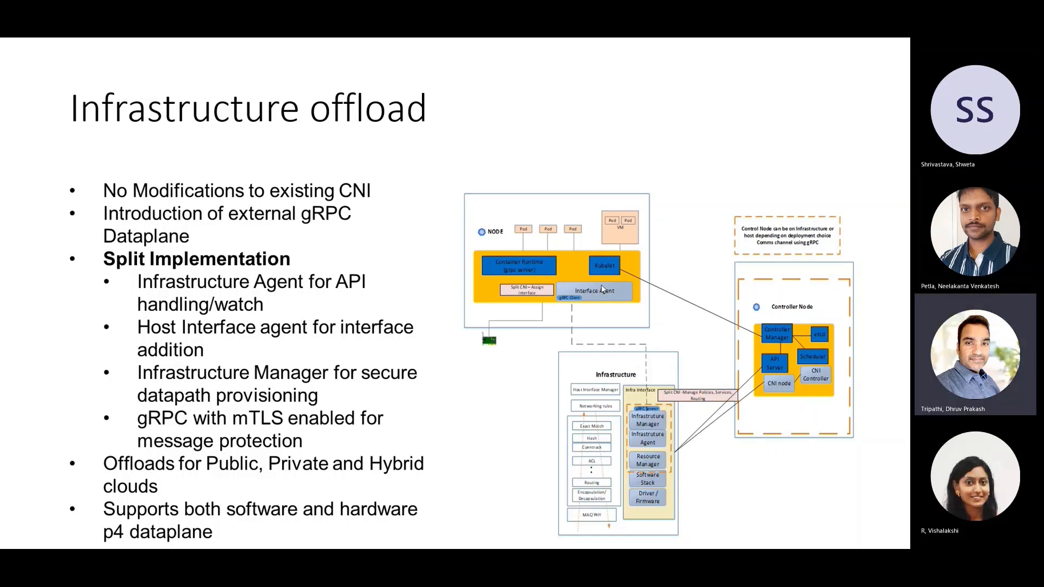
pyautogui.moveTo(585, 467)
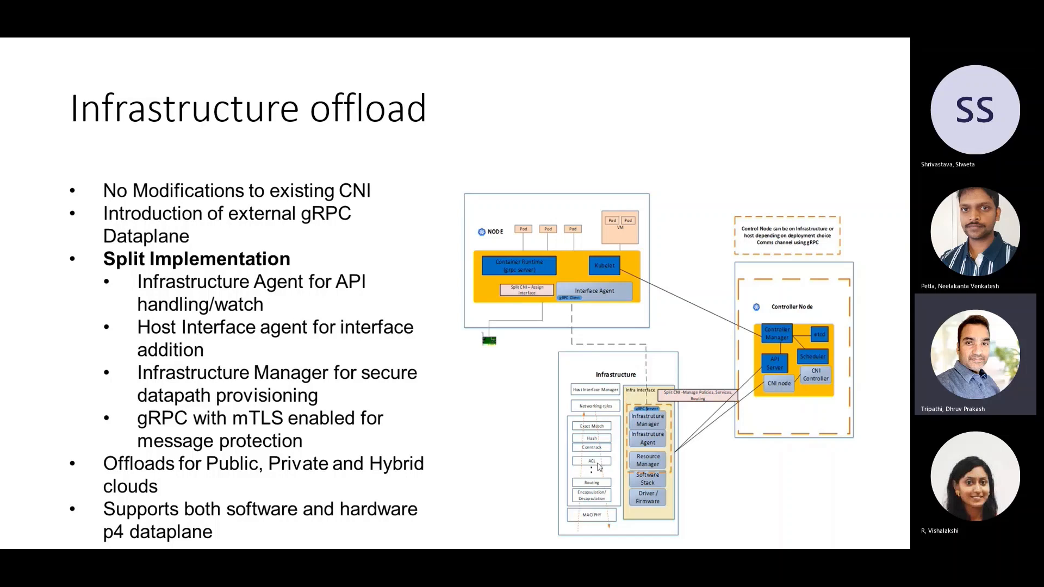
pyautogui.moveTo(613, 469)
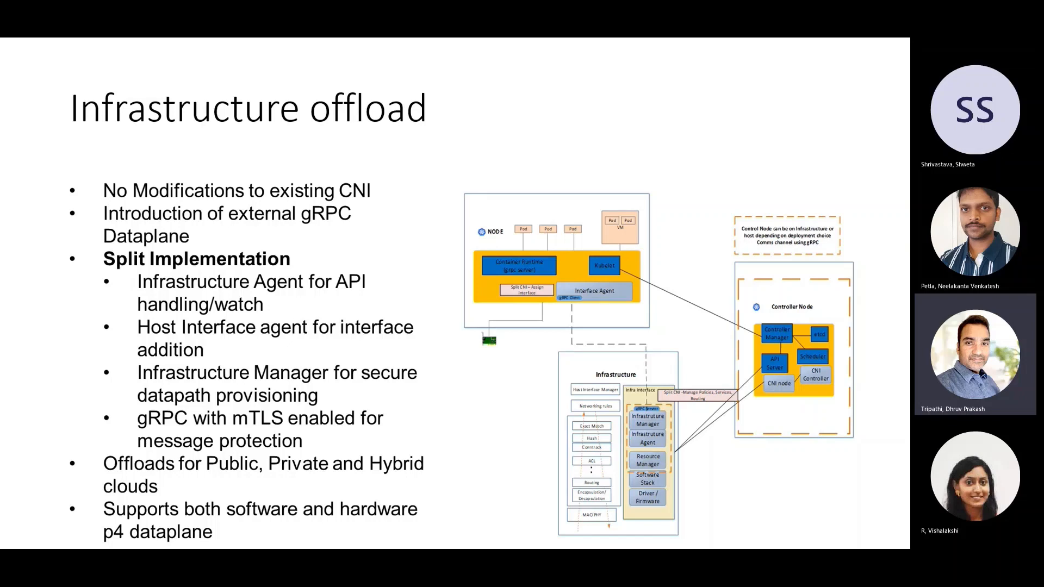
pyautogui.moveTo(597, 443)
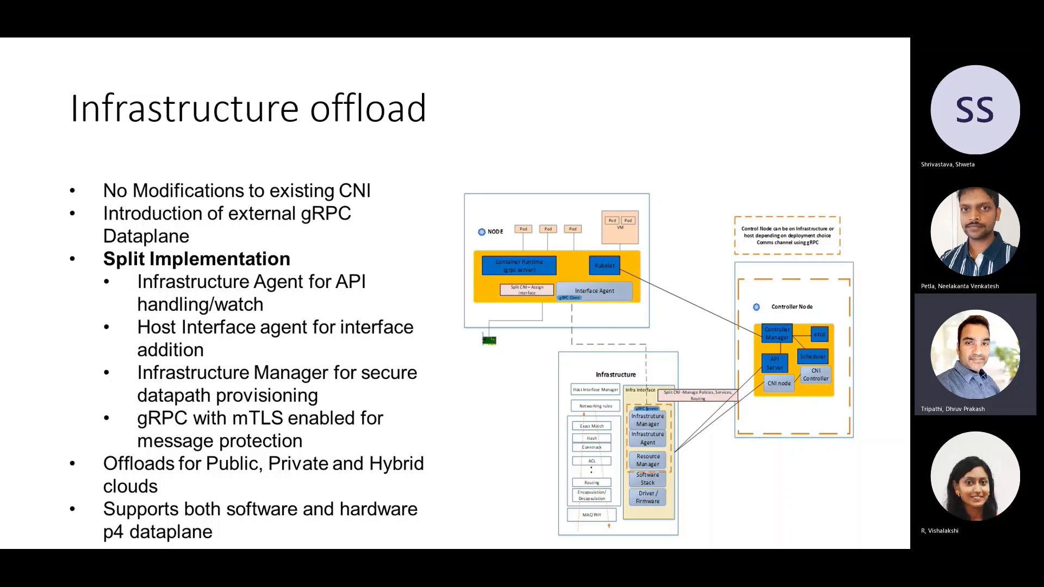
pyautogui.moveTo(597, 399)
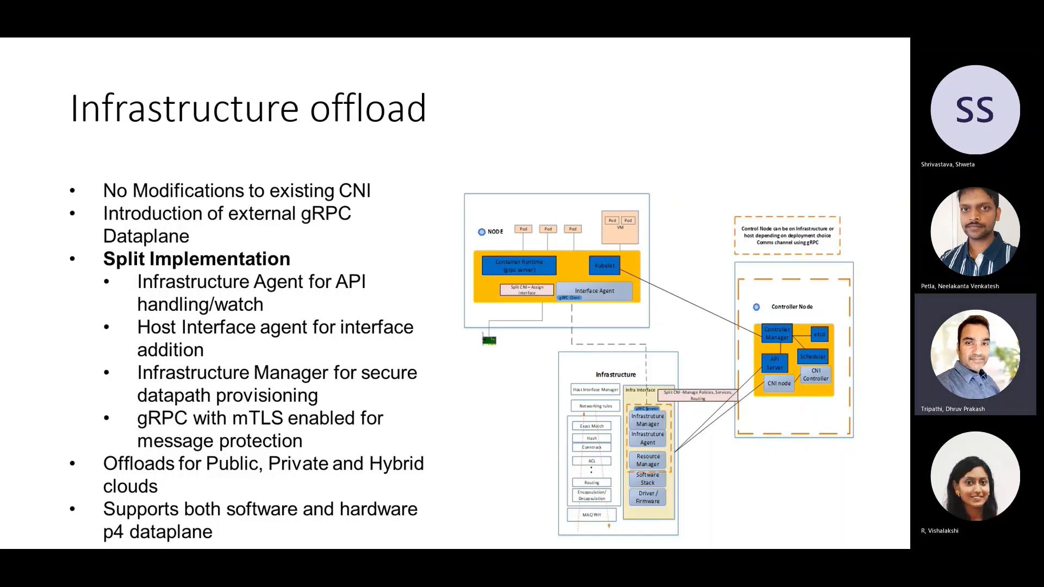
pyautogui.moveTo(872, 419)
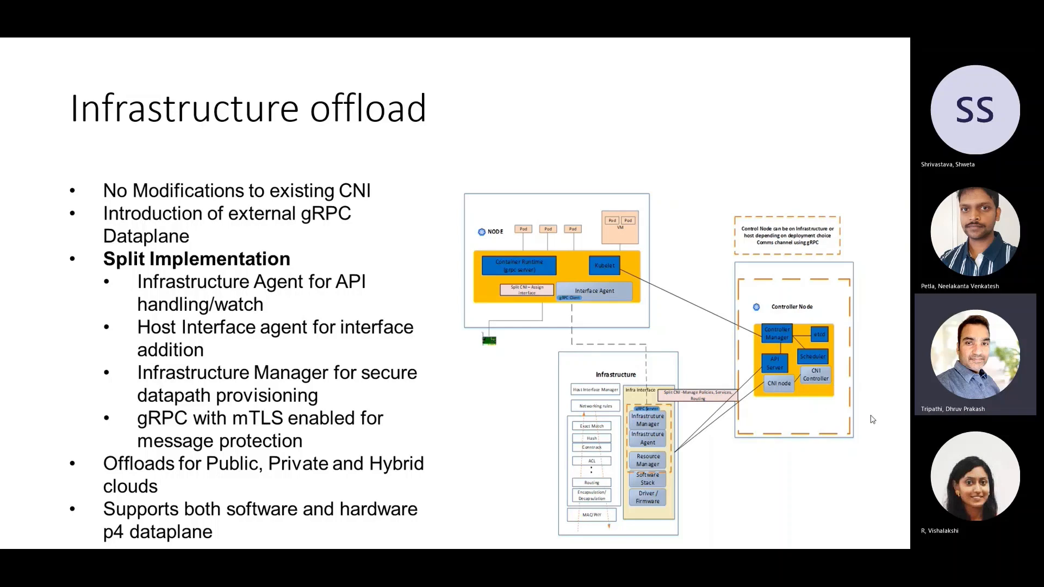
pyautogui.moveTo(518, 468)
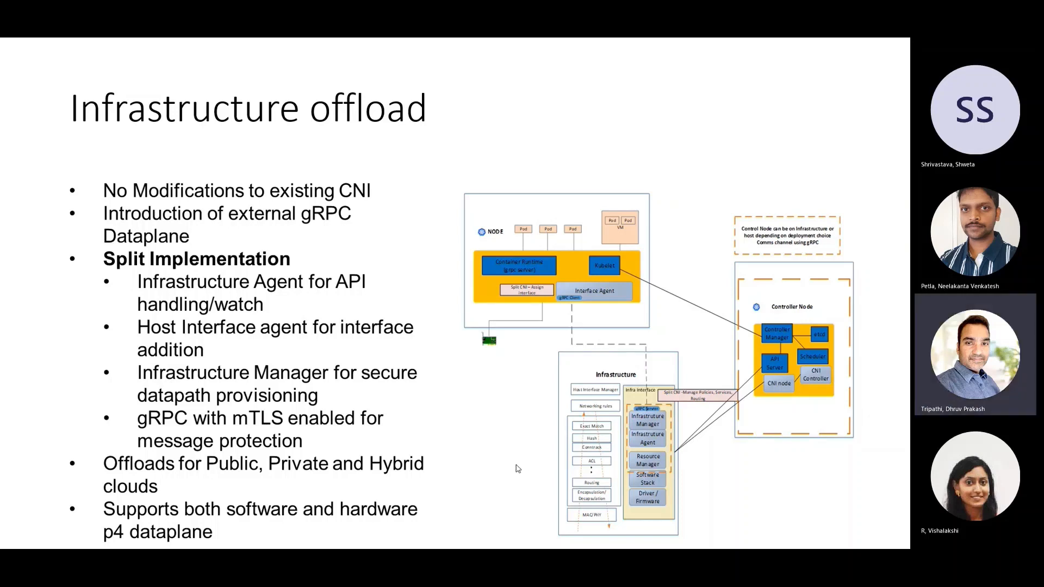
pyautogui.moveTo(506, 436)
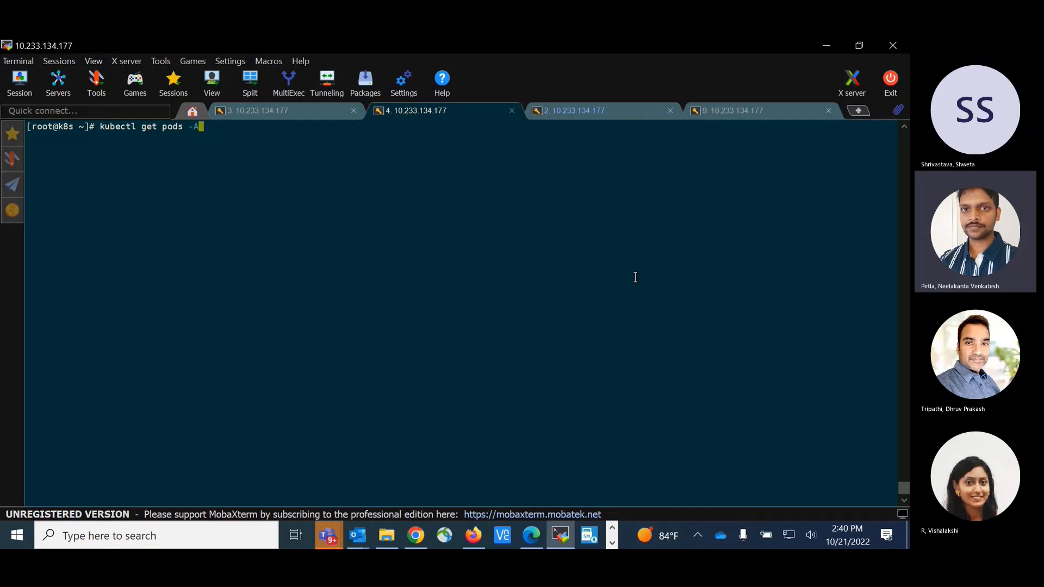
pyautogui.moveTo(203, 58)
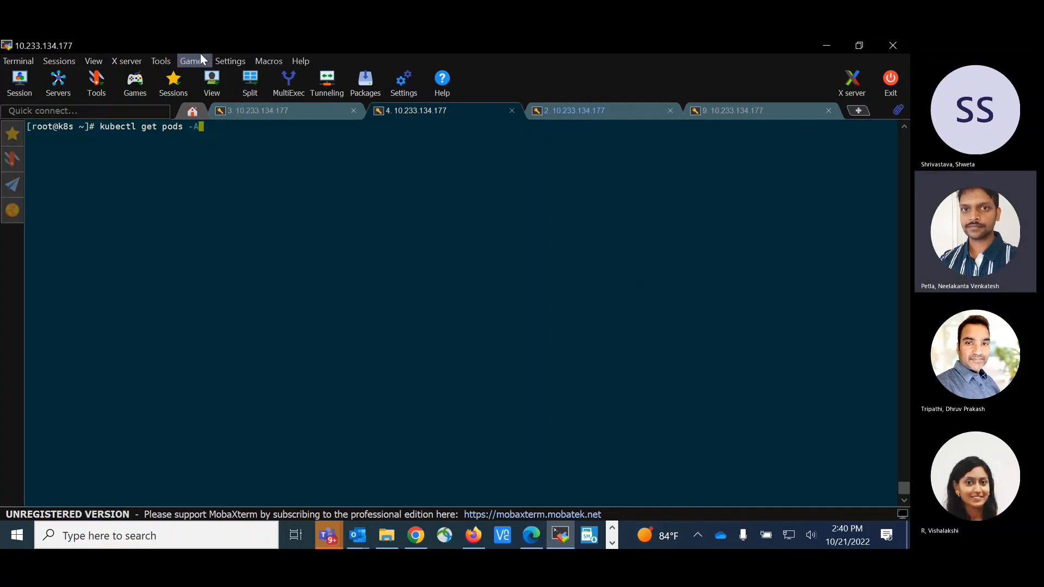
# Step: Bring up session 9, showing the thread-exited message
pyautogui.click(259, 110)
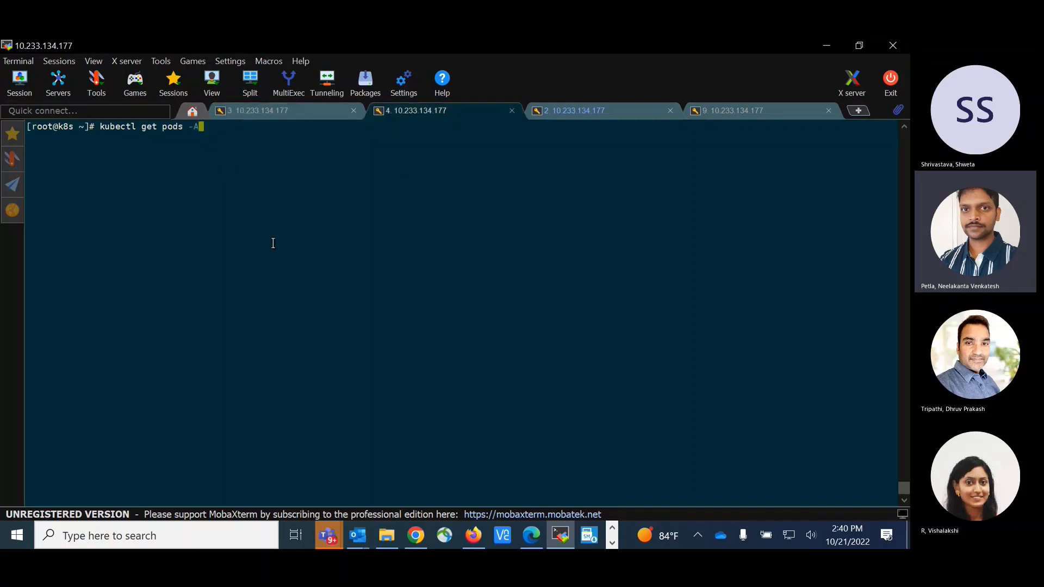
pyautogui.moveTo(275, 228)
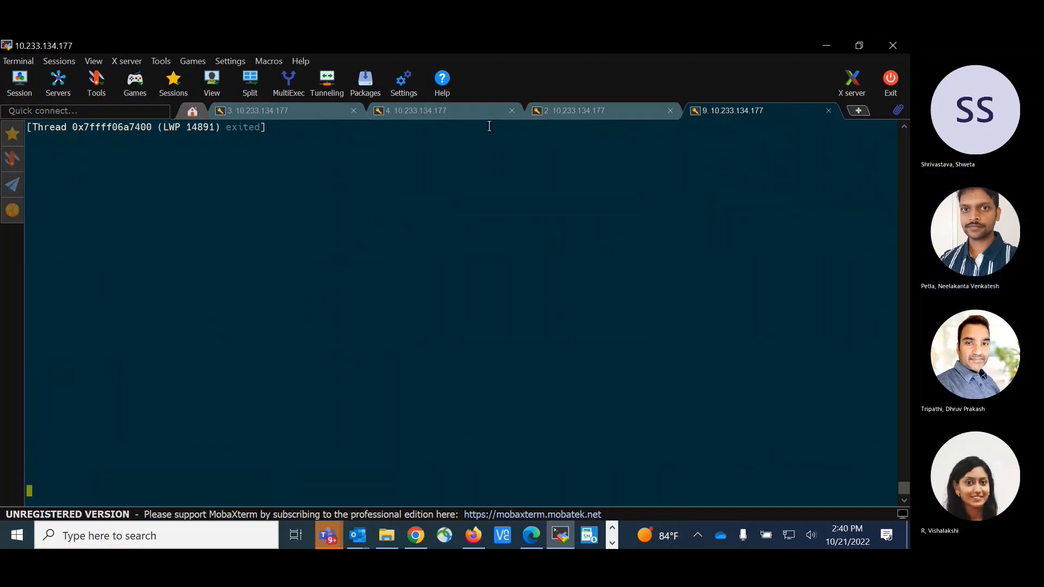
# Step: Return to session 4's pod listing and highlight the new test-pod1, still ContainerCreating
pyautogui.click(417, 110)
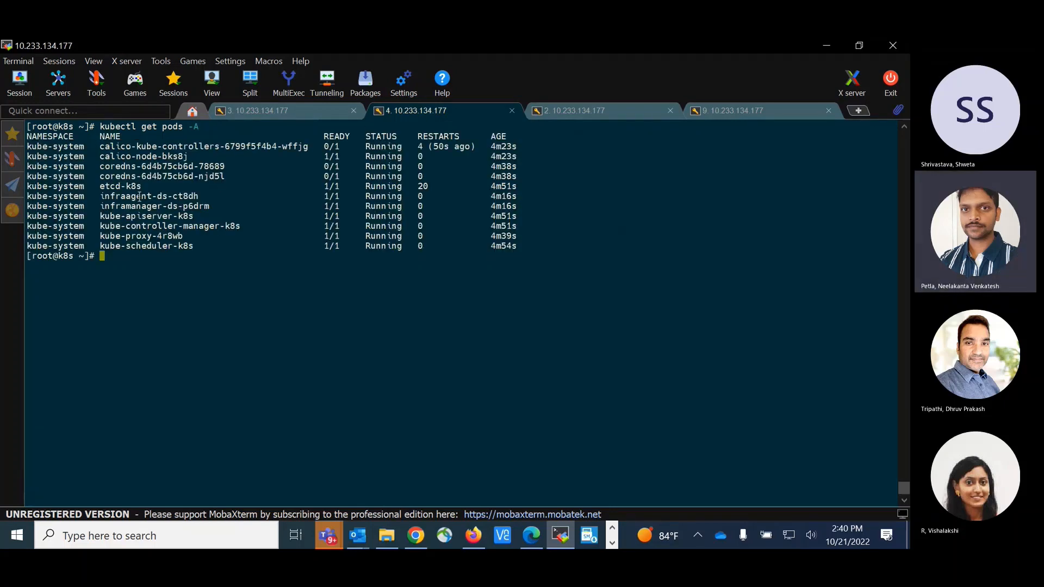
pyautogui.doubleClick(143, 206)
pyautogui.write('kubectl get pods -A')
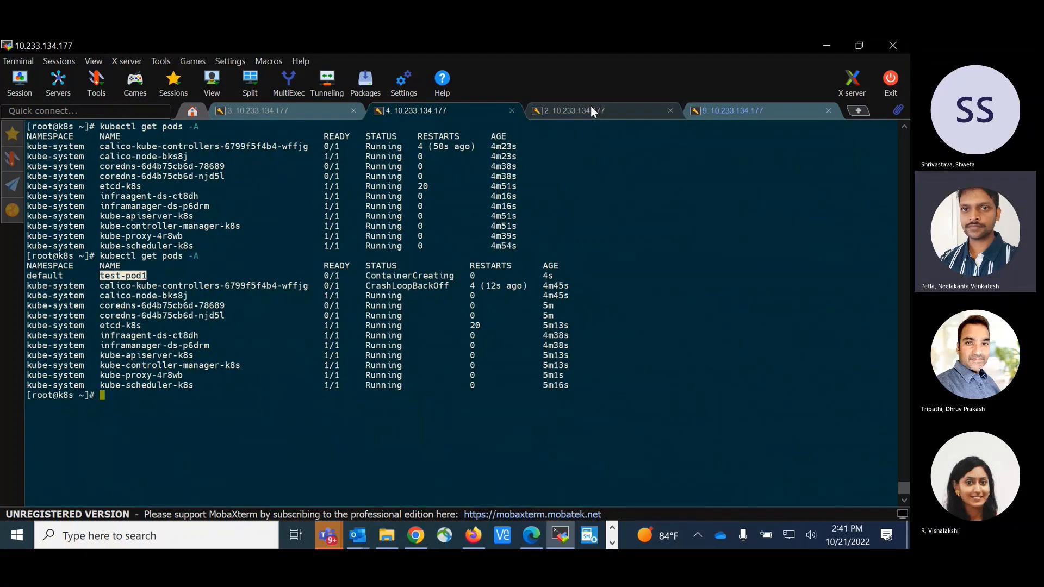
# Step: Scroll session 2's inframanager log to test-pod1's 'Inserted the entries' lines
pyautogui.click(592, 111)
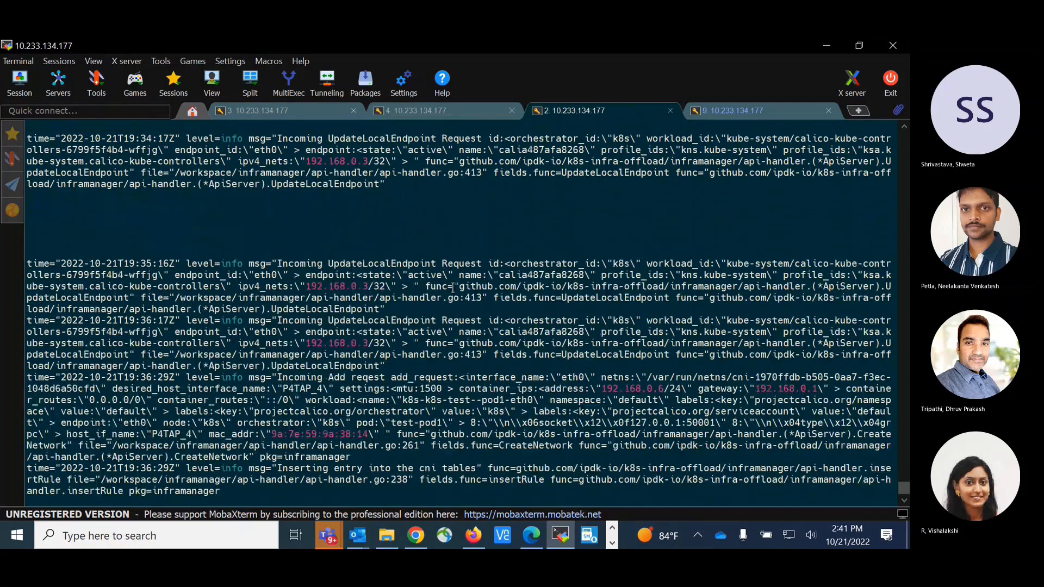
pyautogui.scroll(-3)
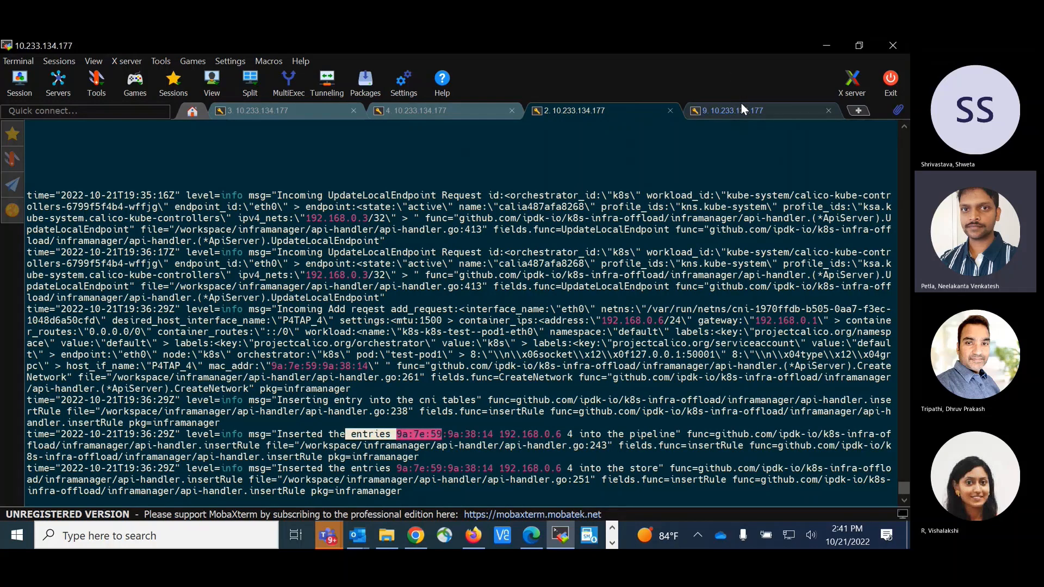
pyautogui.click(740, 110)
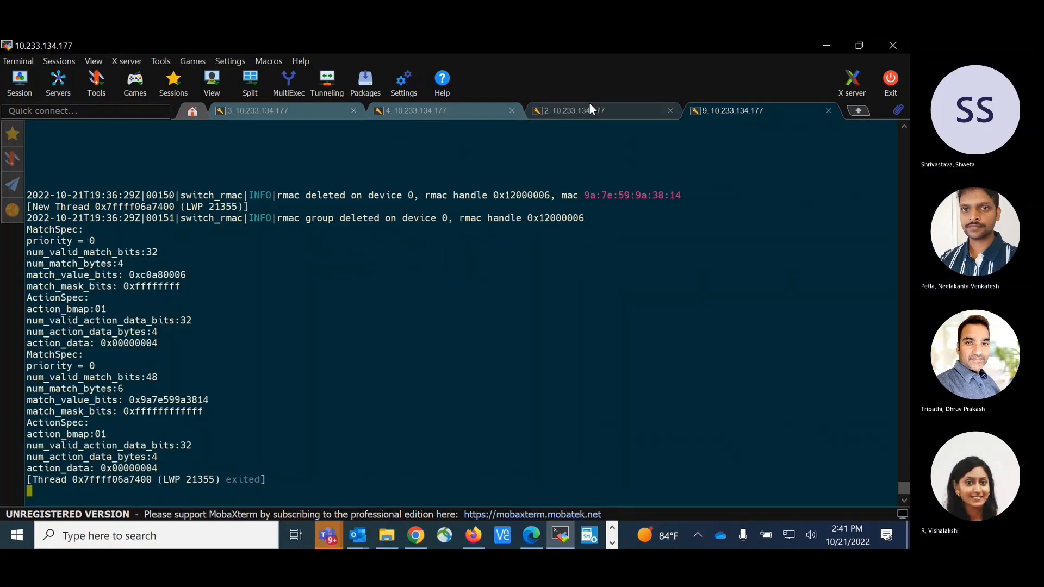
# Step: Check test-pod1's MAC and IP entries in the log, then return to pod creation
pyautogui.click(584, 111)
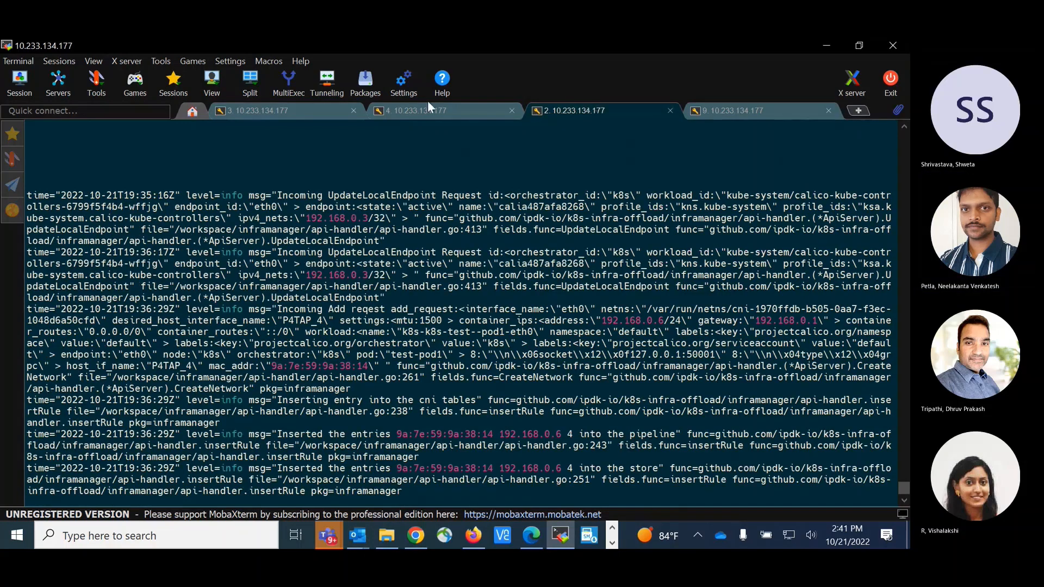
pyautogui.click(428, 110)
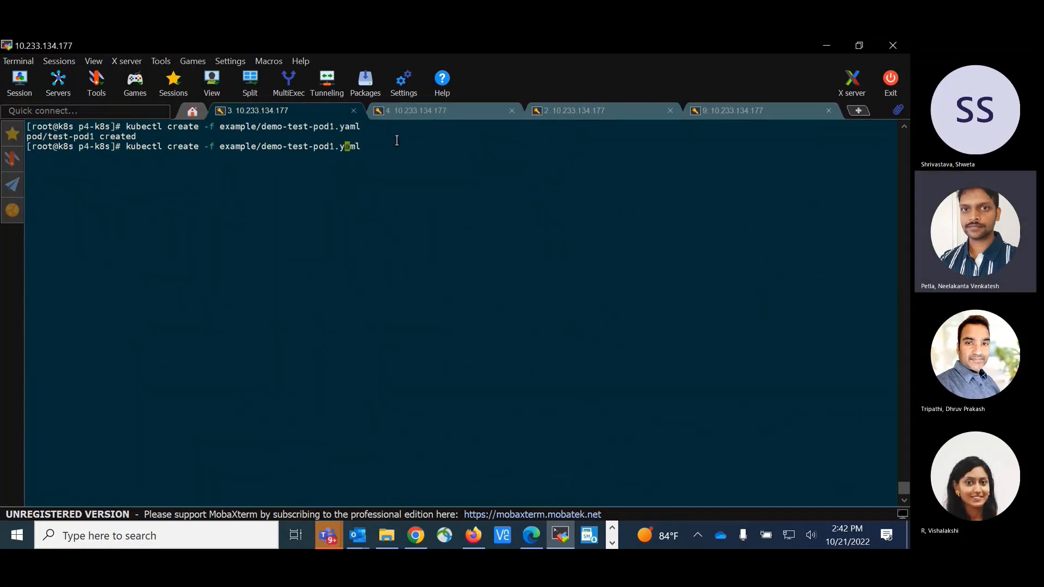
# Step: Change the recalled kubectl create command from pod1 to pod2 and view the inframanager log
pyautogui.write('2')
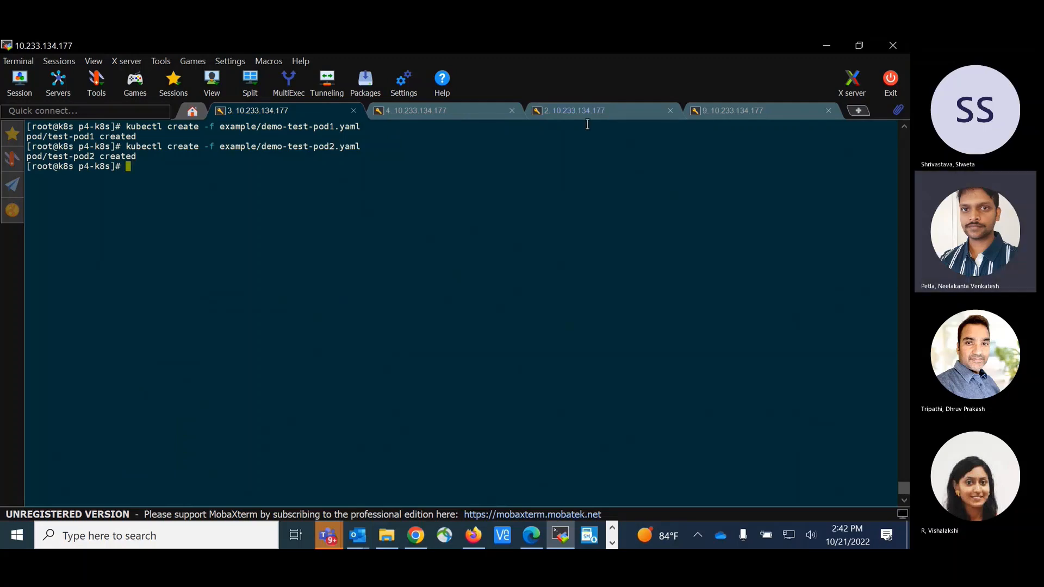
pyautogui.click(595, 110)
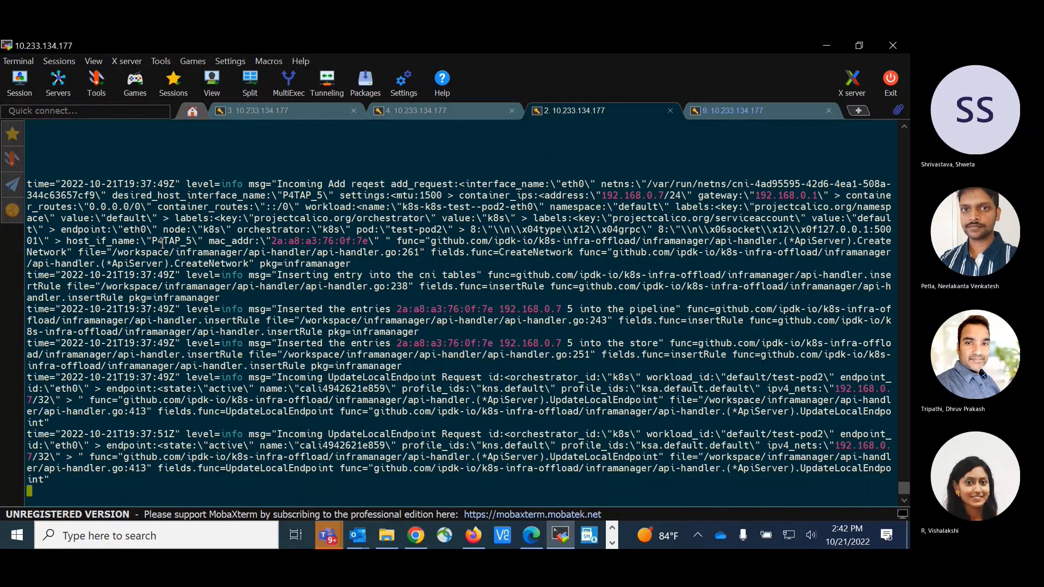
# Step: Highlight P4TAP_5, test-pod2's host interface, in the inframanager log
pyautogui.doubleClick(171, 241)
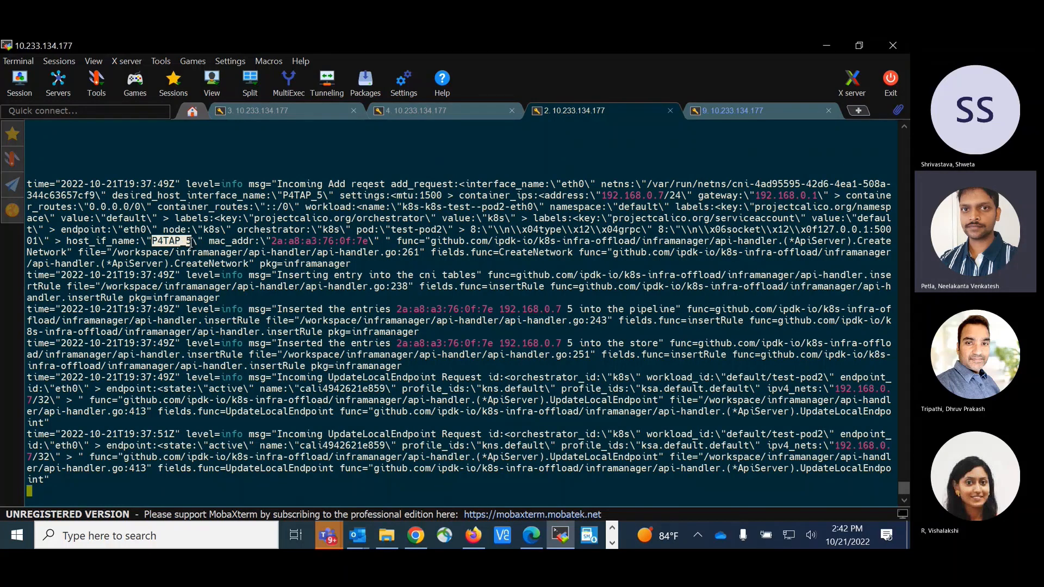
pyautogui.moveTo(414, 275)
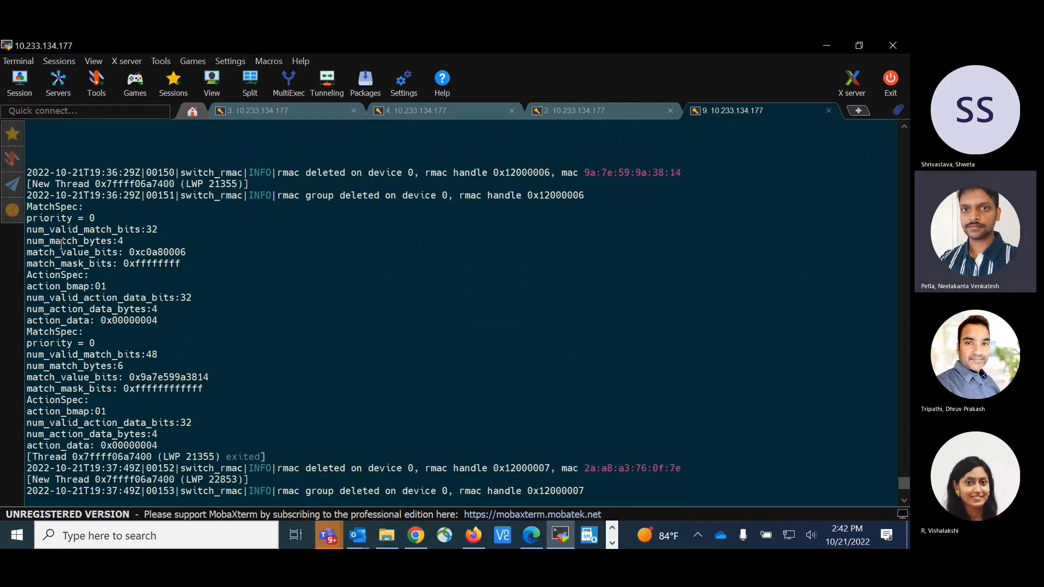
pyautogui.moveTo(40, 229)
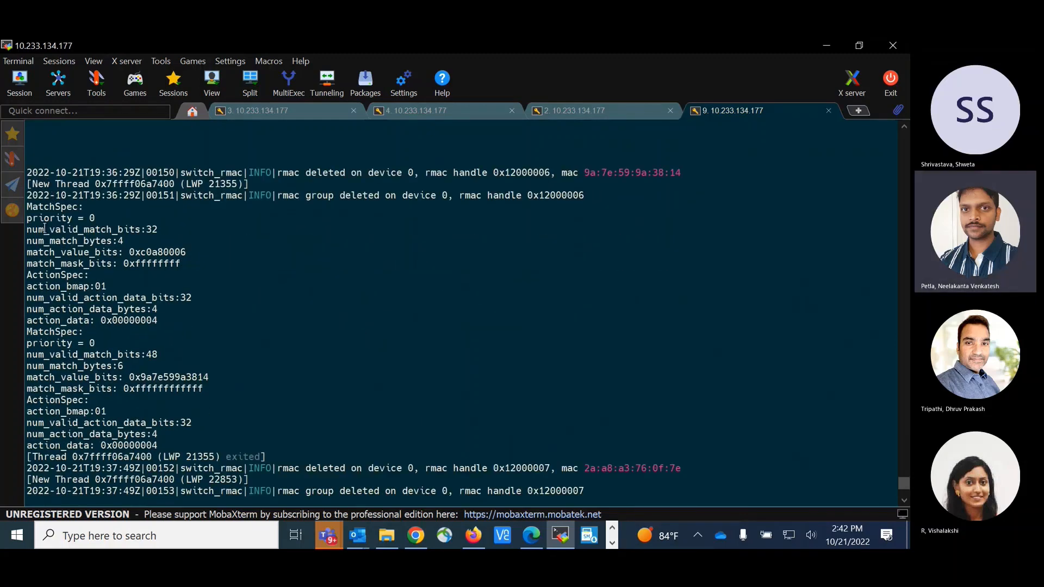
# Step: Scroll the switch log through test-pod2's match and action specs, then return to pod creation
pyautogui.scroll(-3)
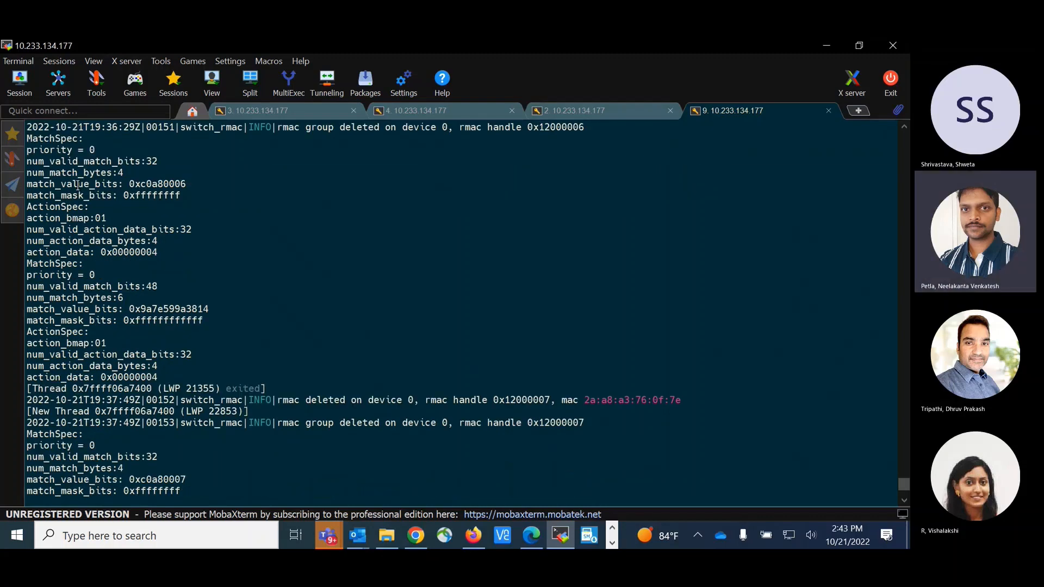
pyautogui.scroll(-3)
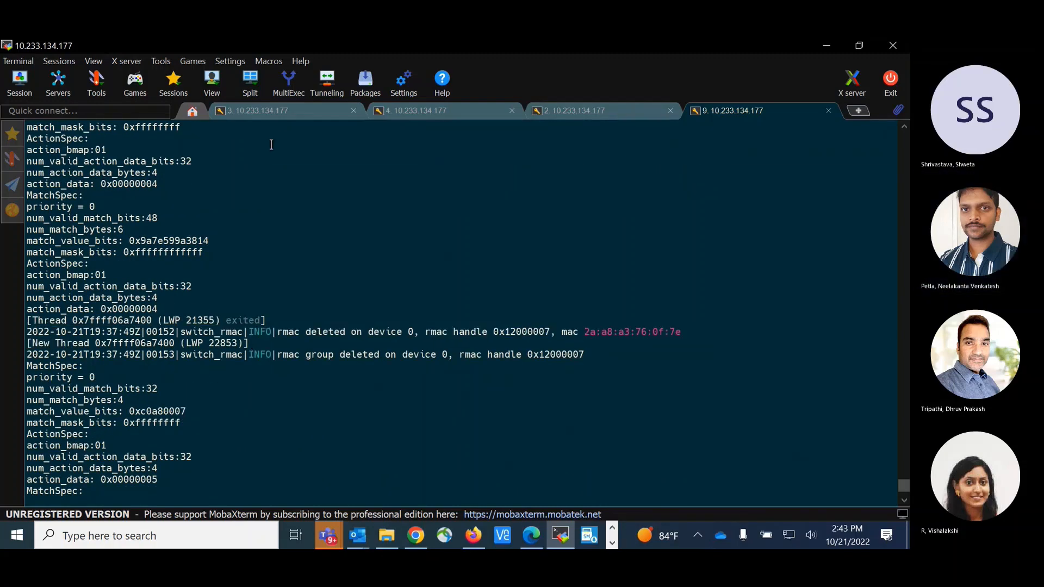
pyautogui.click(257, 111)
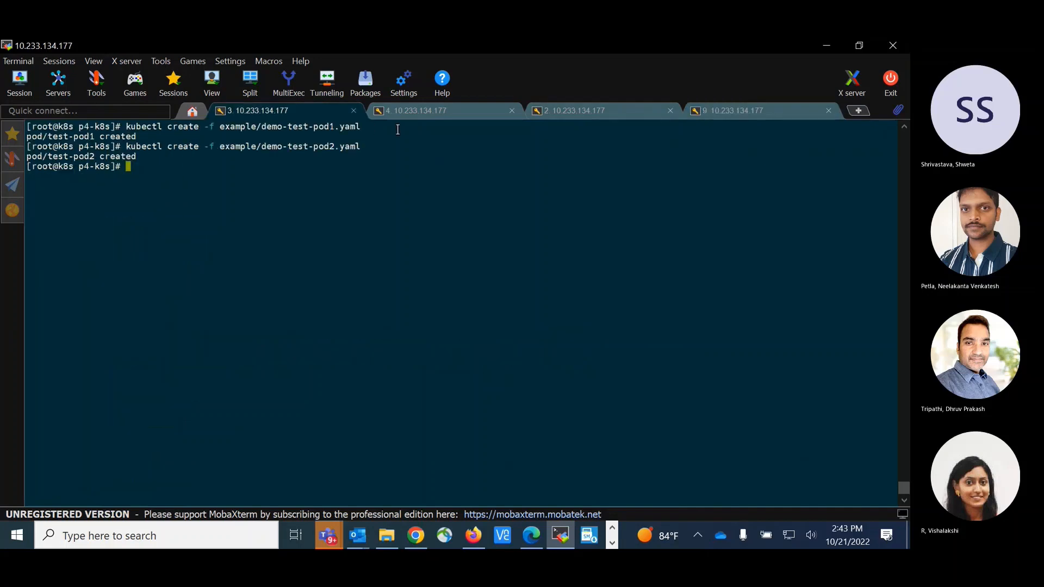
# Step: Bring up session 9's switch log showing the match spec with test-pod2's MAC
pyautogui.click(416, 110)
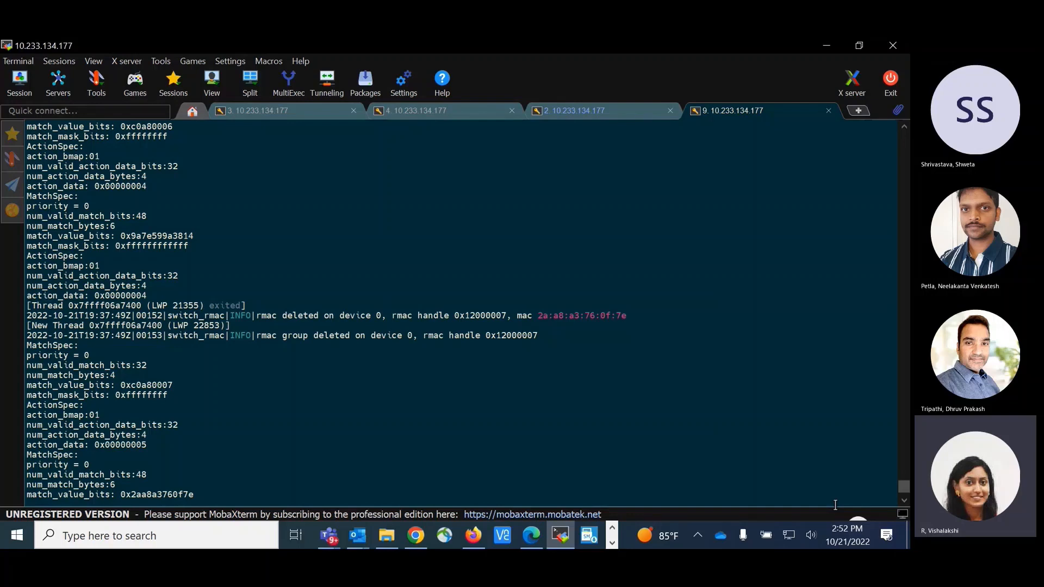
# Step: Bring up session 4, where the ping to 192.168.0.7 is receiving replies
pyautogui.click(429, 110)
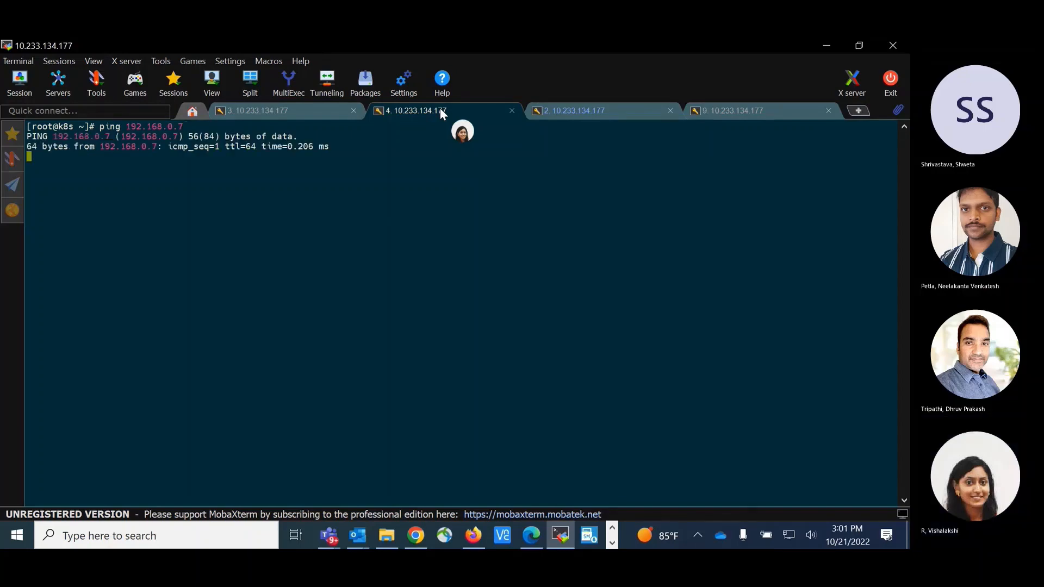
# Step: Scroll session 3's tcpdump capture of ARP and ICMP between 192.168.0.6 and 192.168.0.7
pyautogui.click(263, 111)
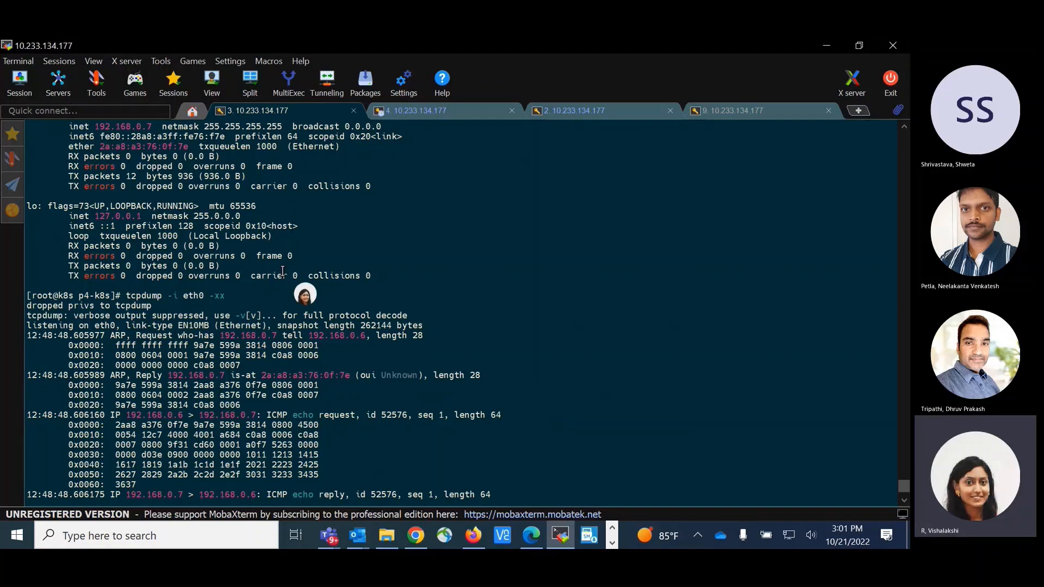
pyautogui.scroll(-3)
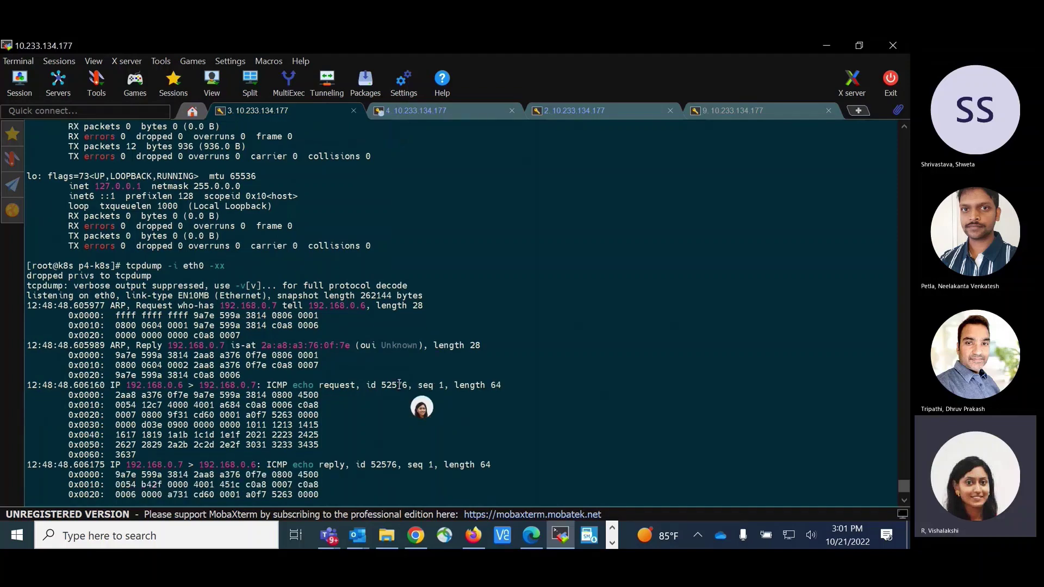
pyautogui.scroll(-3)
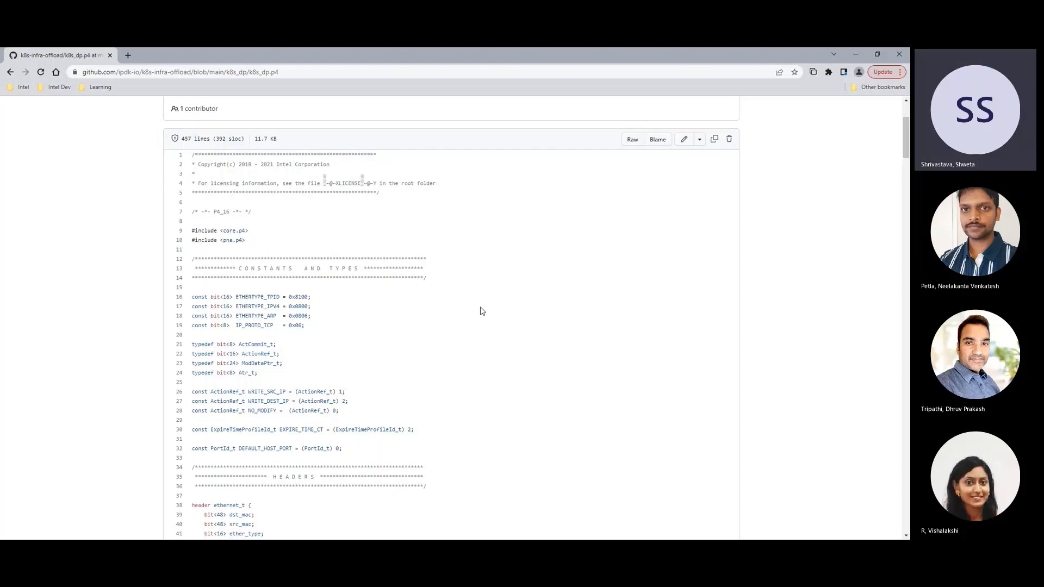
pyautogui.moveTo(499, 336)
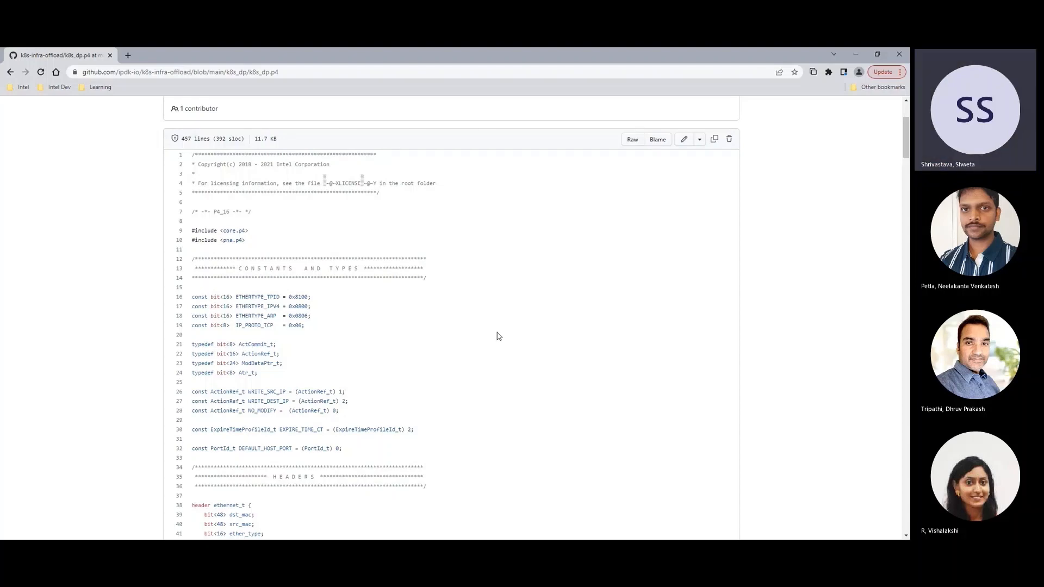
pyautogui.moveTo(515, 333)
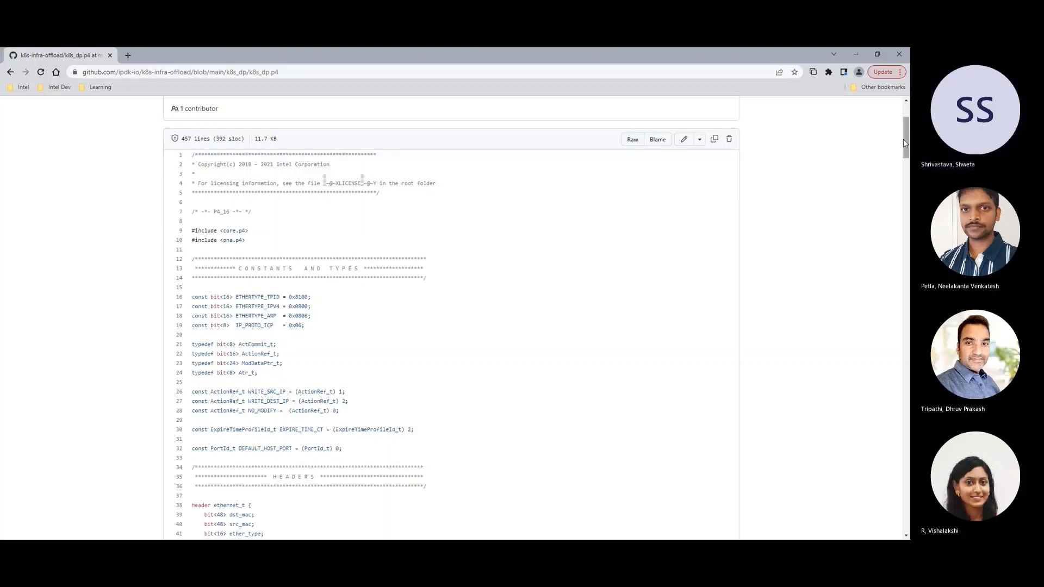
# Step: Scroll through k8s_dp.p4 down to the ARP target-IP and MAC forwarding tables
pyautogui.scroll(-3)
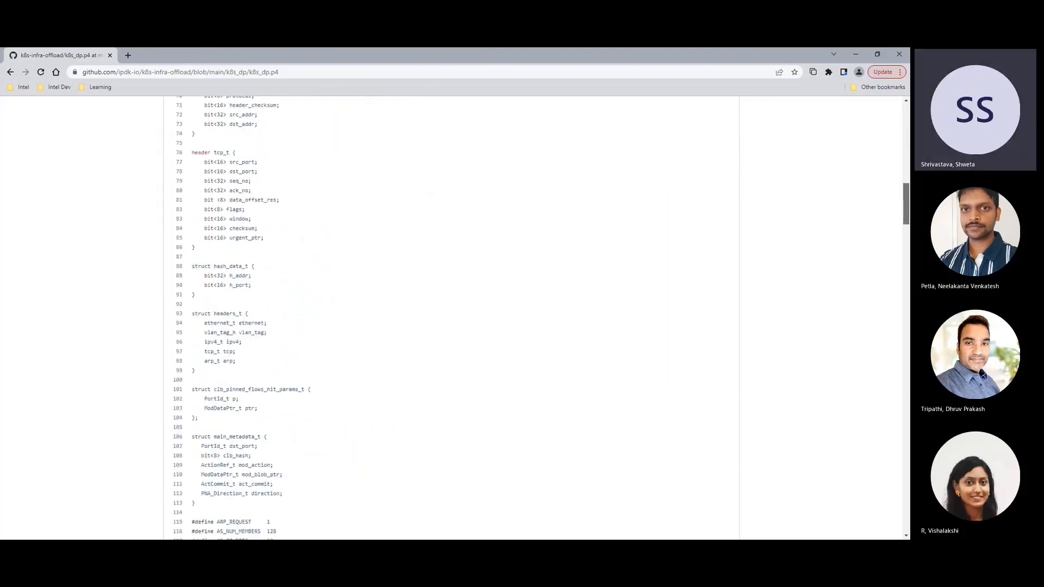
pyautogui.scroll(-3)
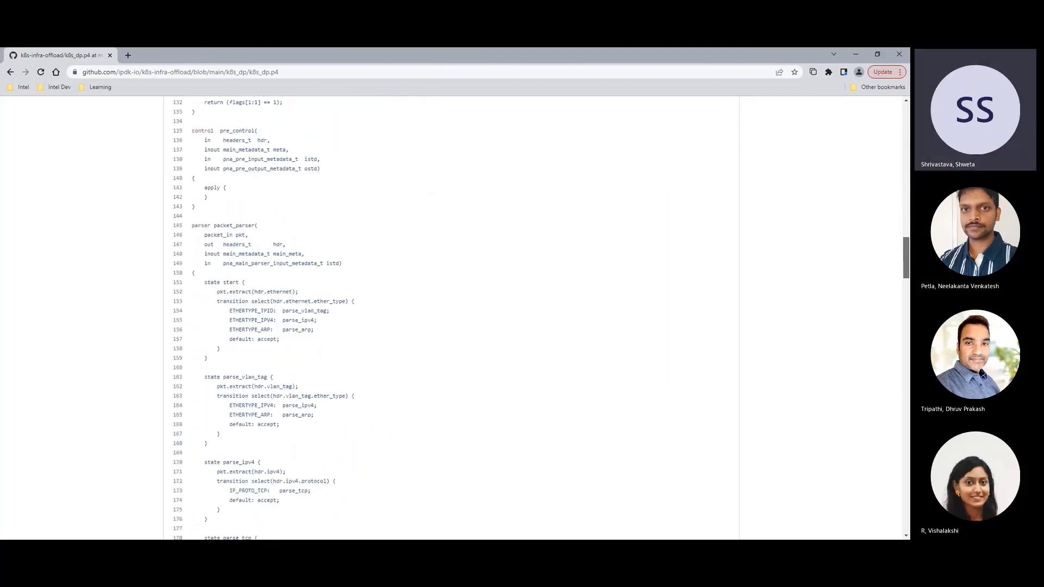
pyautogui.scroll(-3)
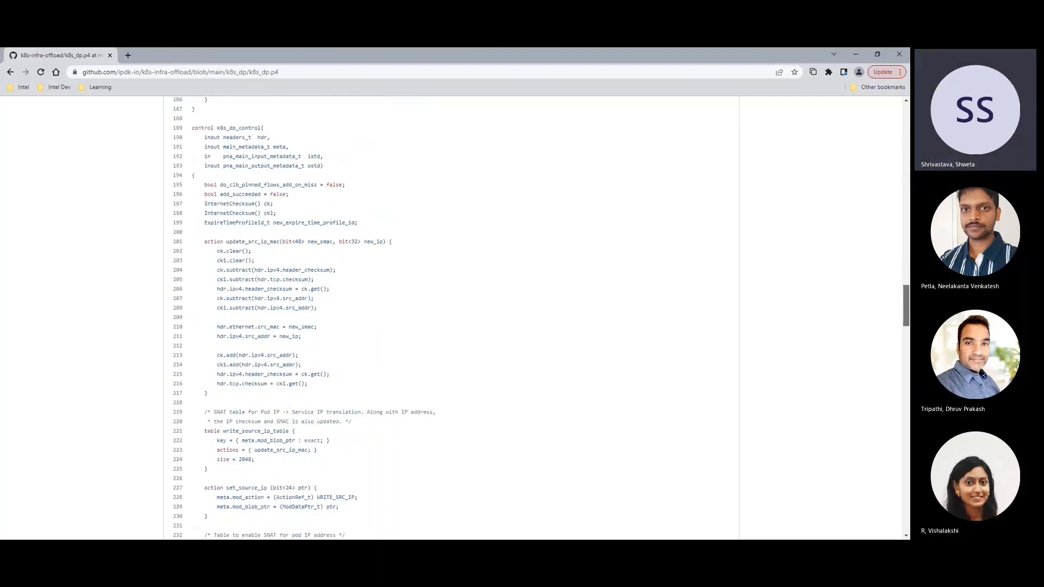
pyautogui.scroll(-3)
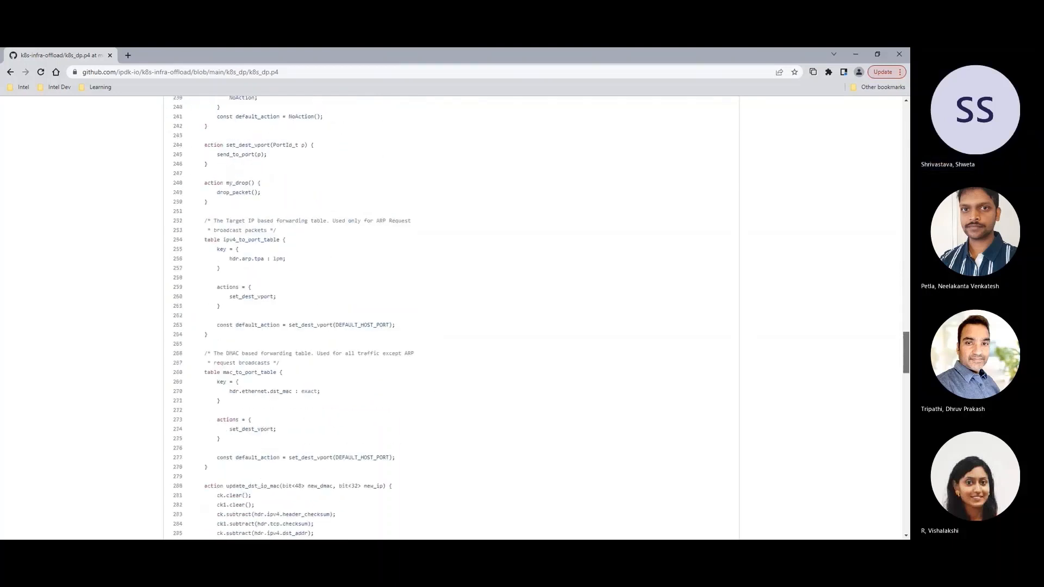
pyautogui.scroll(-3)
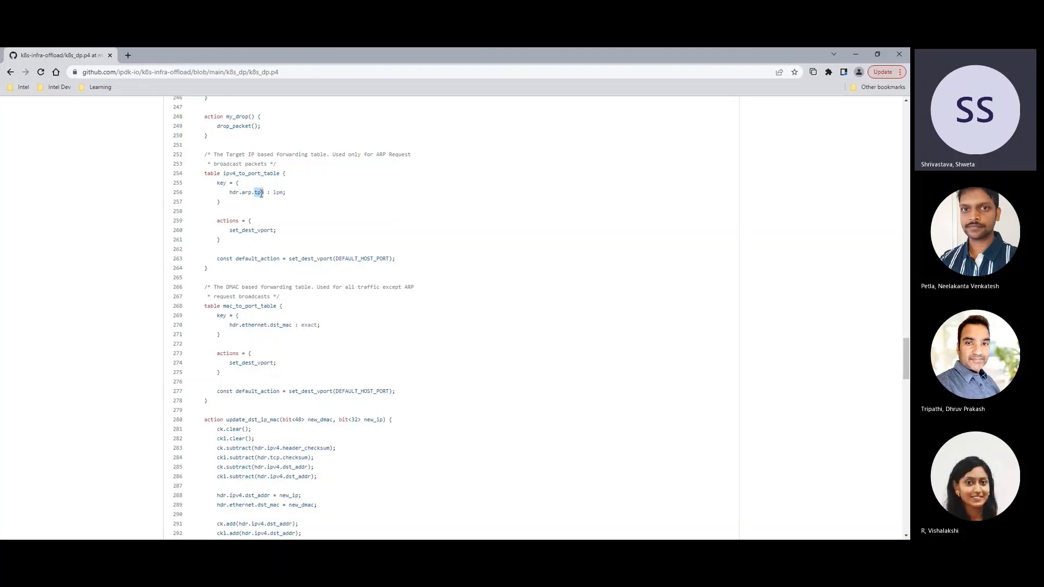
pyautogui.moveTo(251, 297)
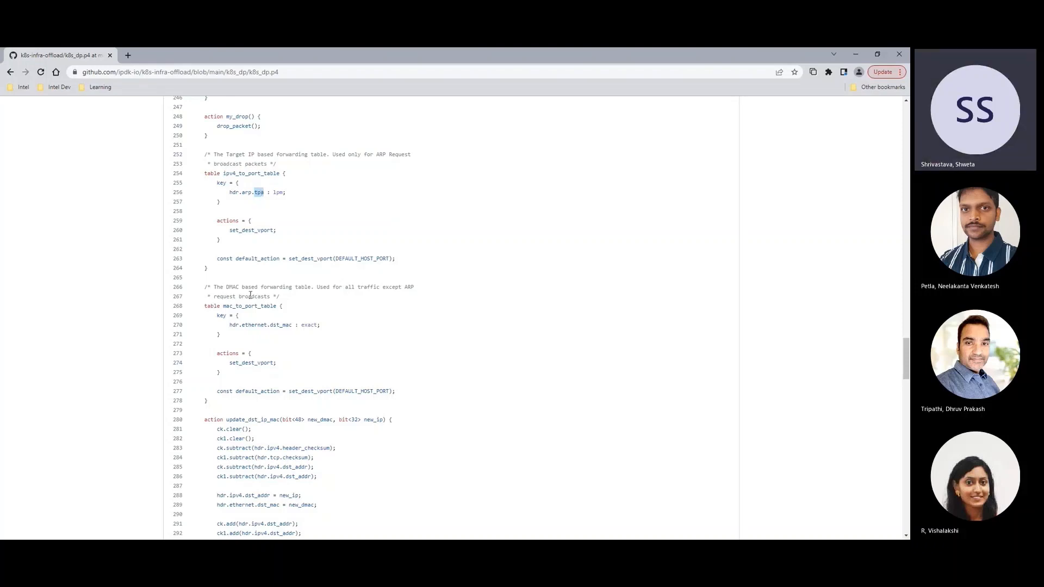
# Step: Highlight the mac_to_port_table name in k8s_dp.p4
pyautogui.doubleClick(249, 306)
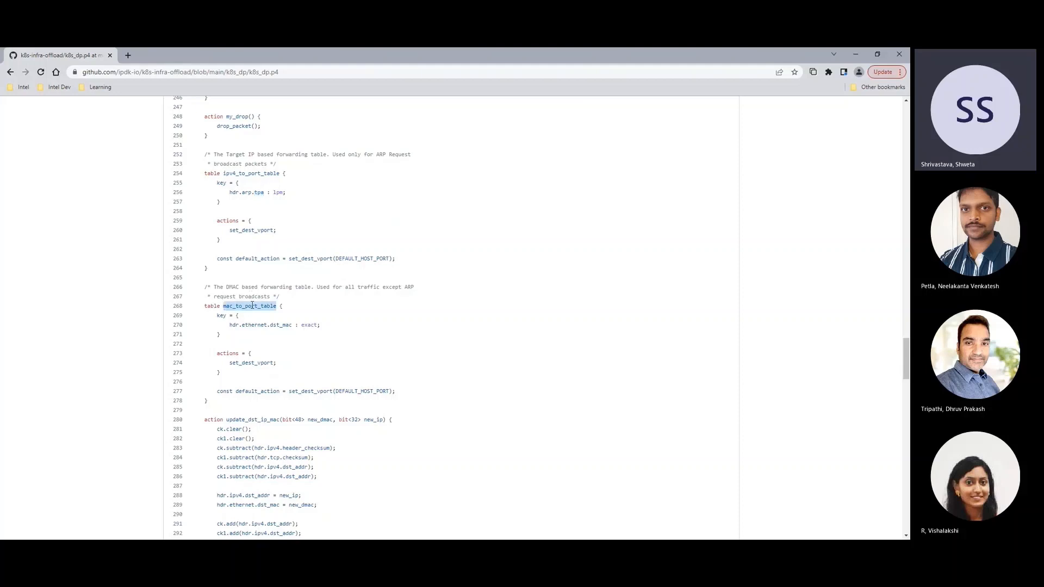